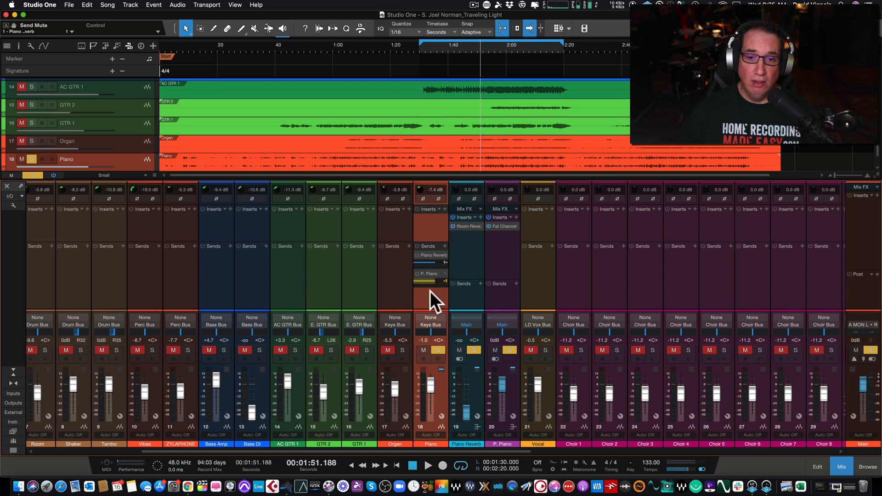
# - Stop playback and move the song position back to 1:32 on the timeline ruler
pyautogui.click(429, 466)
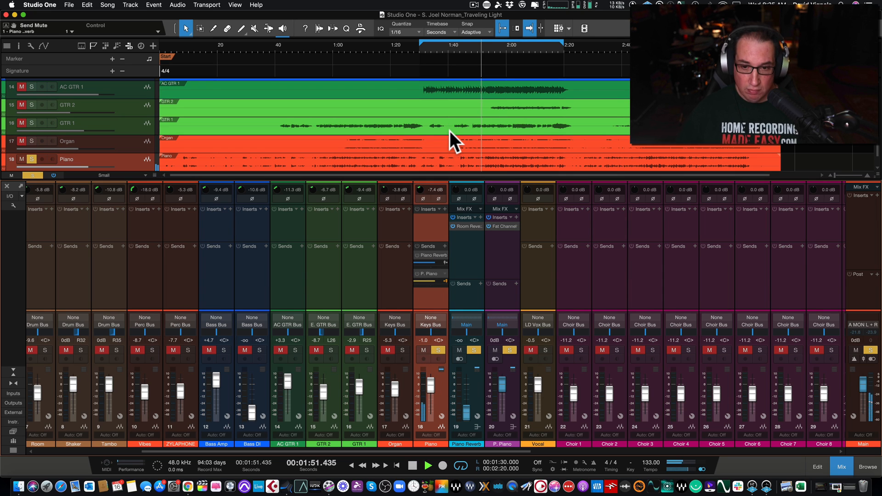
pyautogui.moveTo(433, 394)
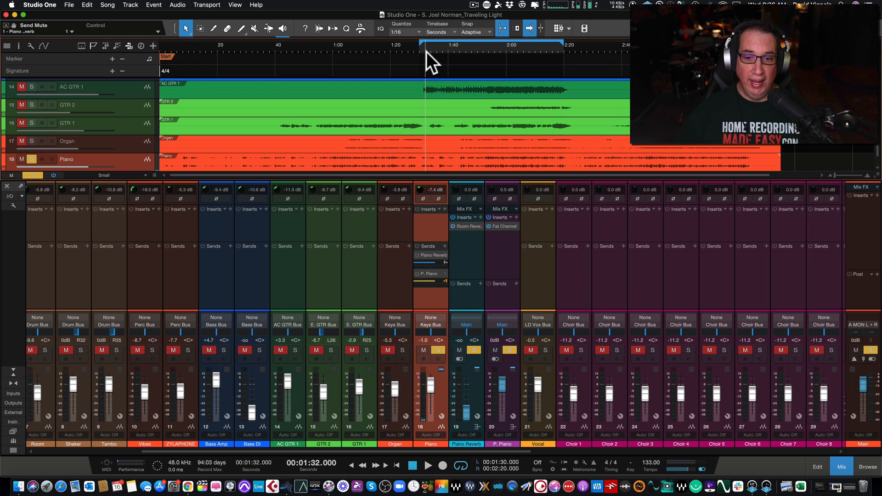
pyautogui.click(466, 419)
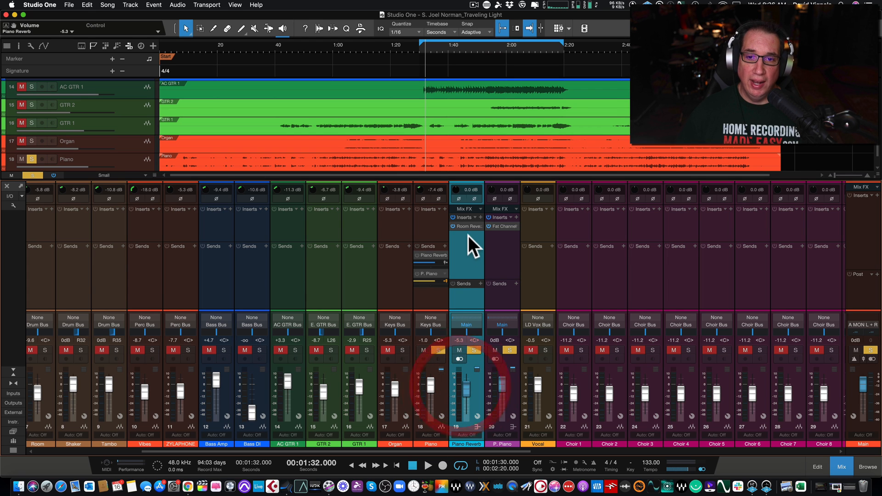
pyautogui.click(468, 226)
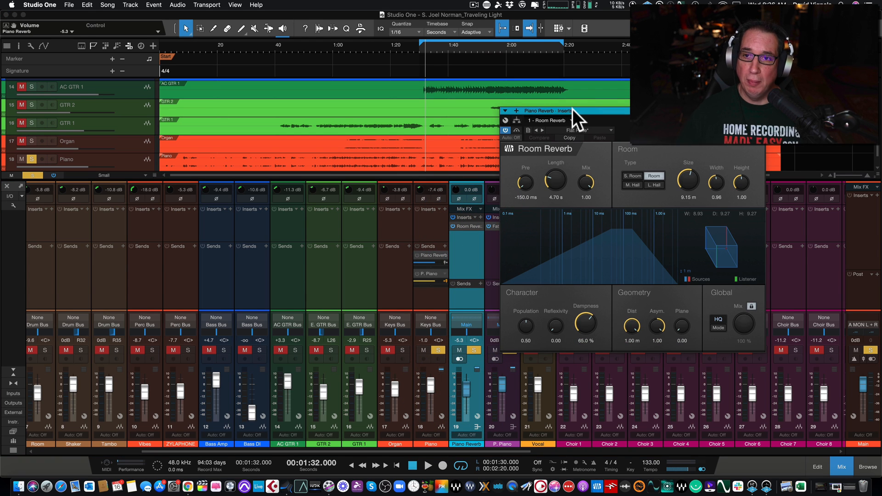
pyautogui.moveTo(537, 110); pyautogui.dragTo(236, 142)
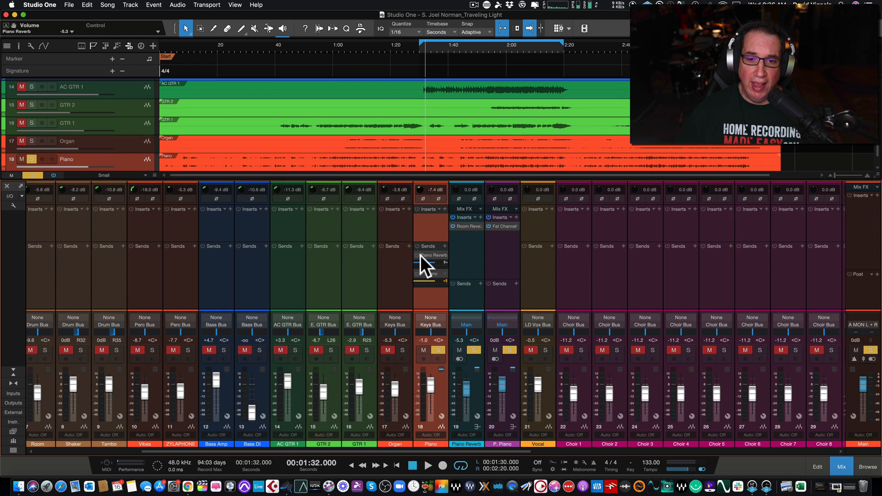
# - Set the piano channel's Piano Reverb send level to about -12.4 dB
pyautogui.click(419, 248)
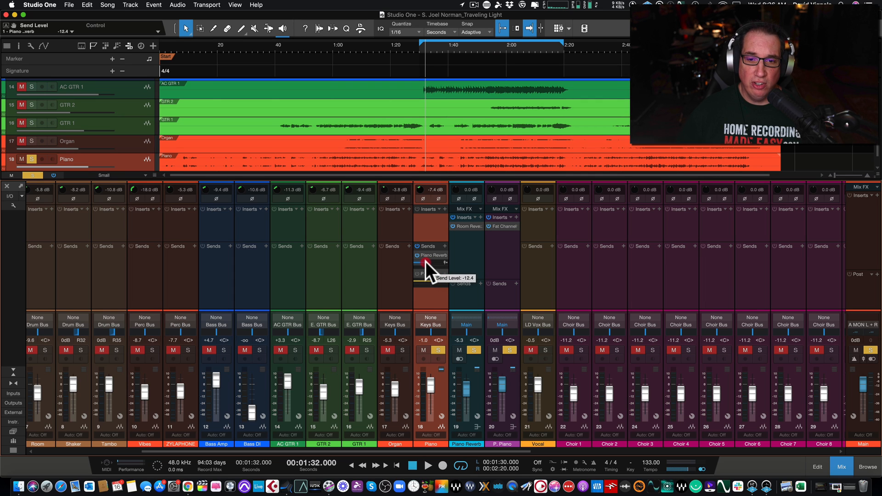
pyautogui.moveTo(419, 268); pyautogui.dragTo(427, 259)
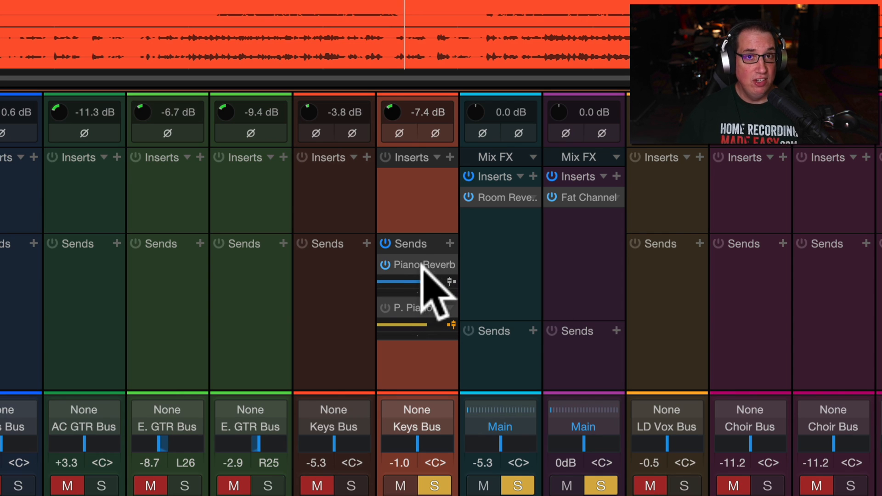
pyautogui.moveTo(430, 292)
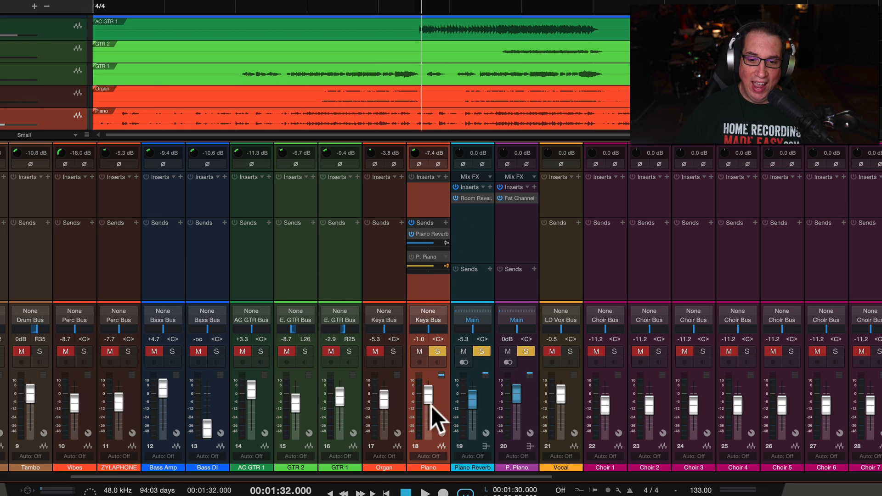
# - Bring the piano fader to -0.1 dB and lengthen the Room Reverb decay on the Piano Reverb bus
pyautogui.moveTo(428, 405); pyautogui.dragTo(426, 394)
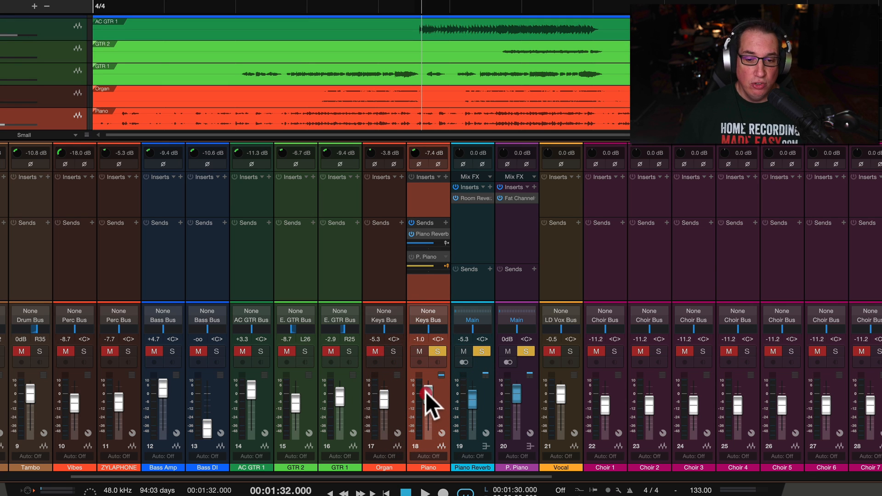
pyautogui.moveTo(429, 397); pyautogui.dragTo(429, 408)
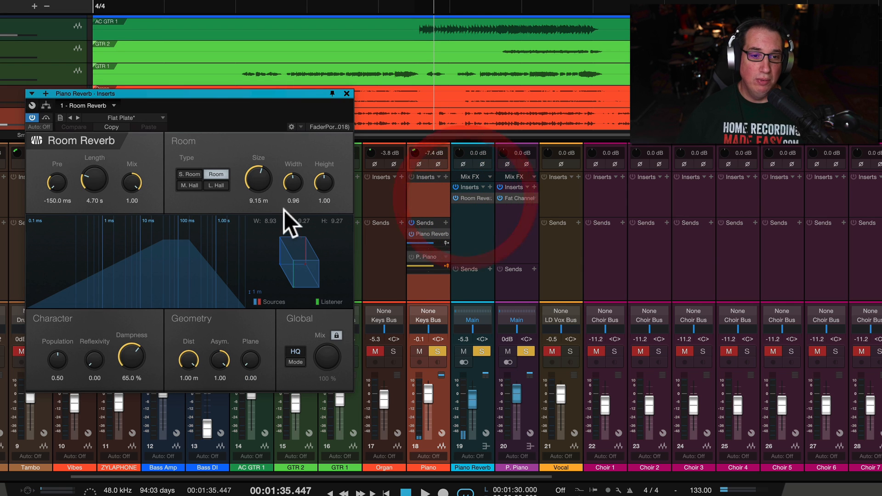
pyautogui.moveTo(93, 180); pyautogui.dragTo(94, 191)
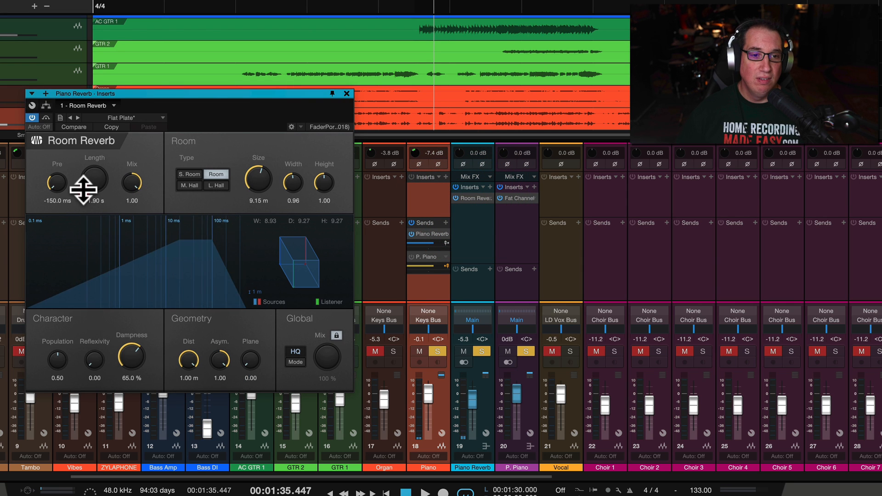
pyautogui.click(347, 94)
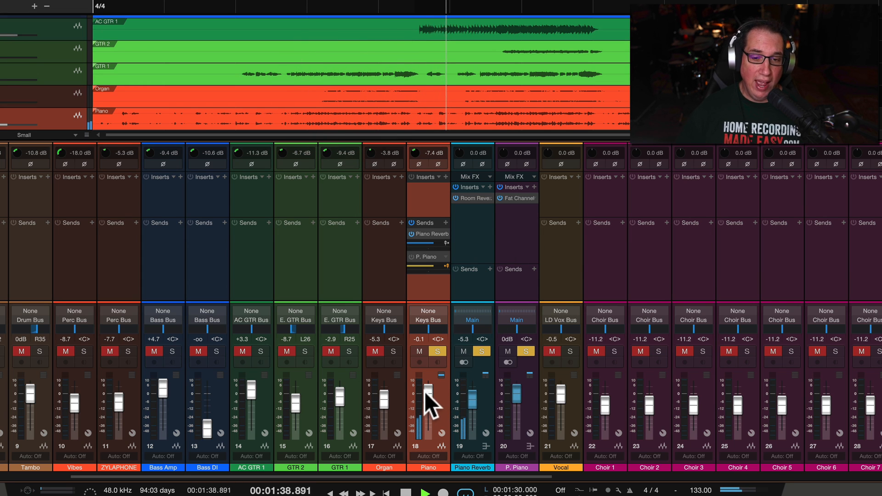
# - Pull the piano fader down to -oo and back up, the post-fader reverb send following
pyautogui.moveTo(427, 388); pyautogui.dragTo(428, 405)
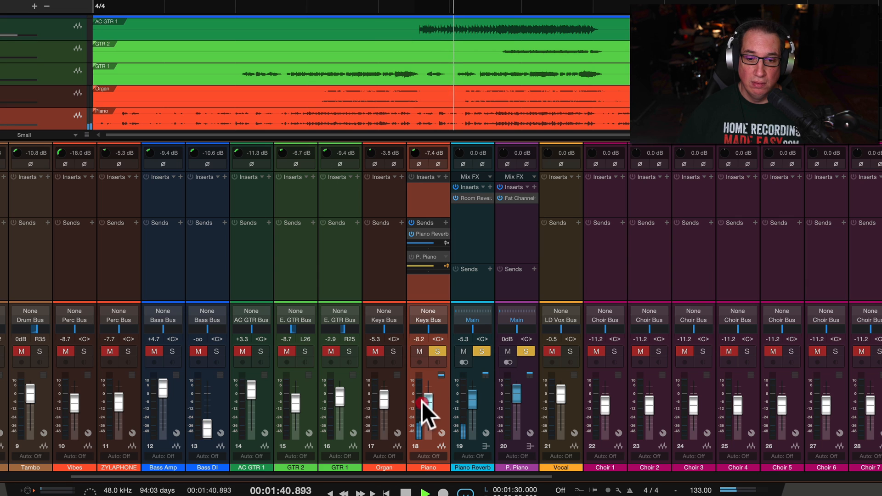
pyautogui.moveTo(428, 402); pyautogui.dragTo(427, 419)
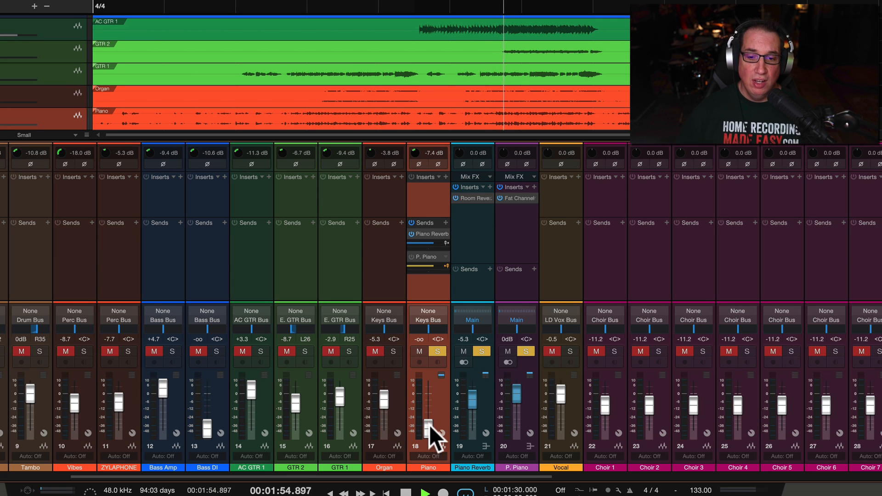
pyautogui.moveTo(429, 425); pyautogui.dragTo(433, 419)
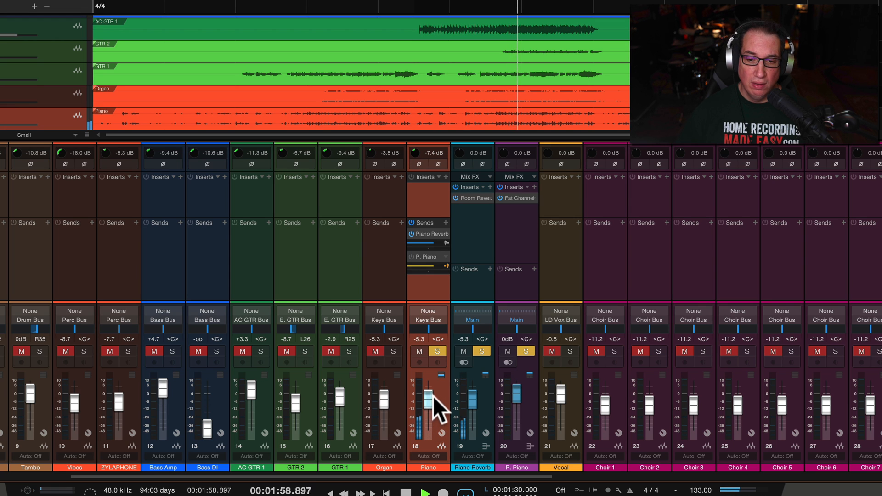
pyautogui.moveTo(419, 394); pyautogui.dragTo(419, 405)
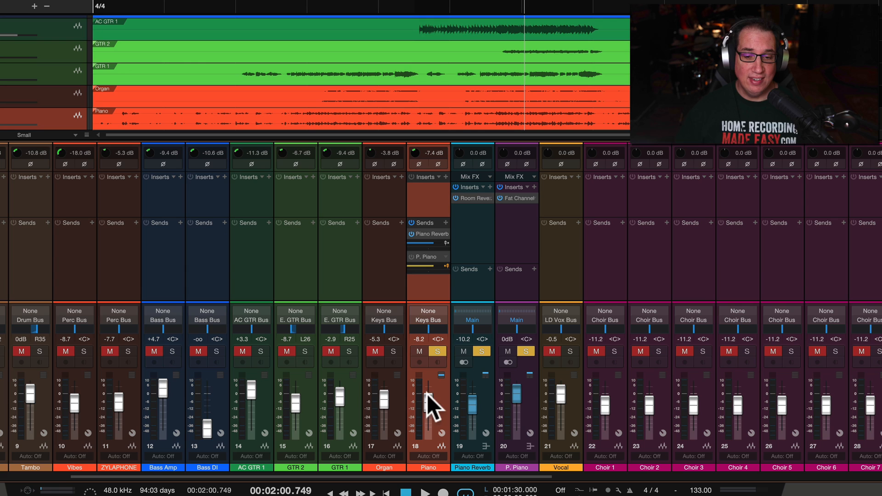
# - Ride the piano fader between about -7.2 and -2.5 dB, ending near -2.5 dB
pyautogui.moveTo(429, 400); pyautogui.dragTo(427, 400)
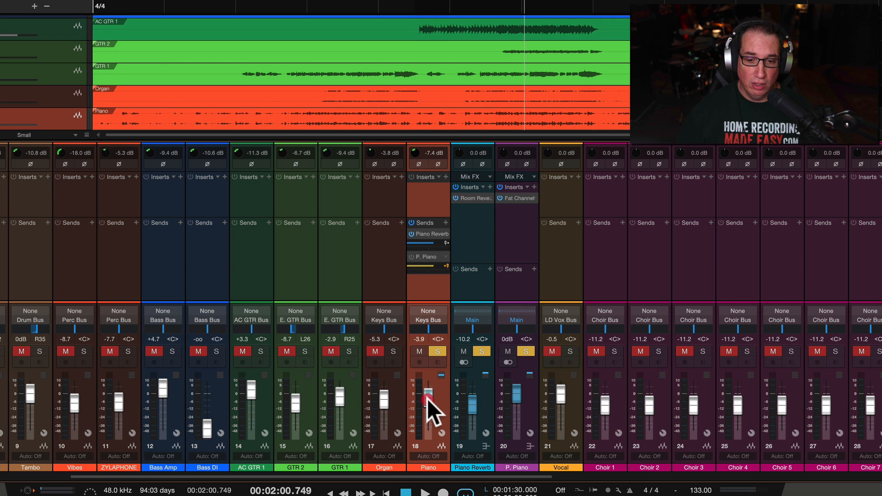
pyautogui.moveTo(427, 404); pyautogui.dragTo(428, 394)
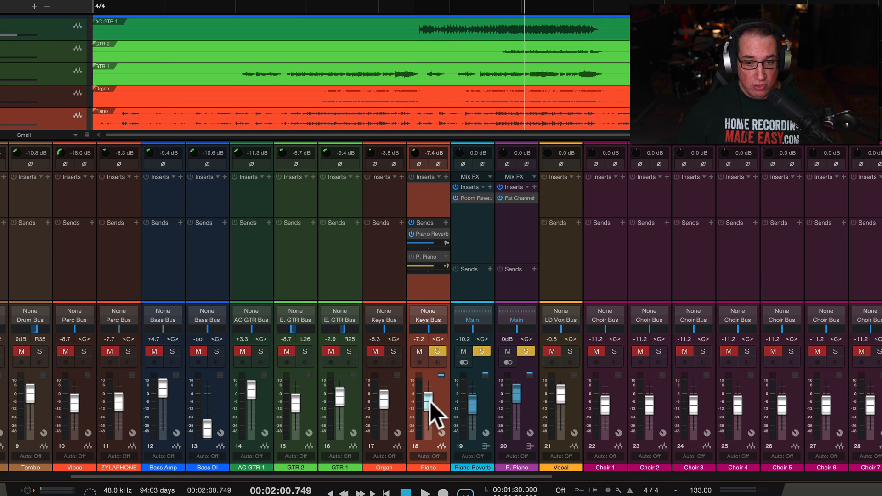
pyautogui.moveTo(429, 405); pyautogui.dragTo(429, 391)
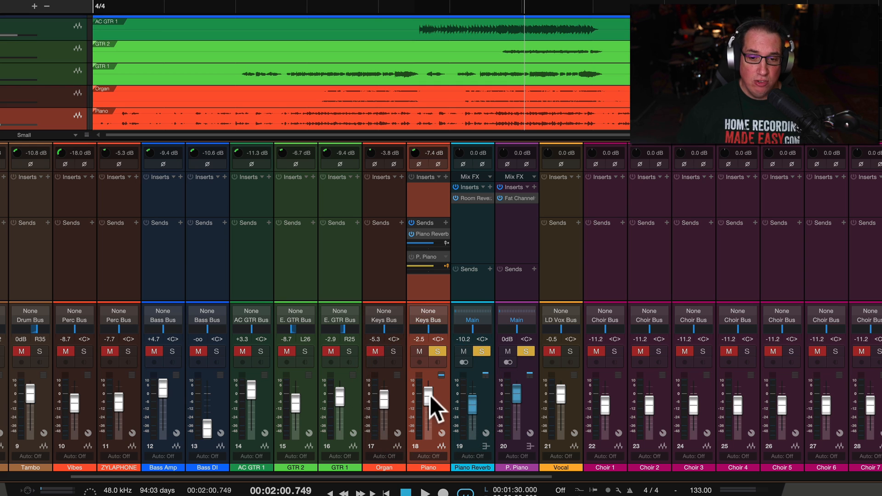
pyautogui.moveTo(472, 394); pyautogui.dragTo(467, 402)
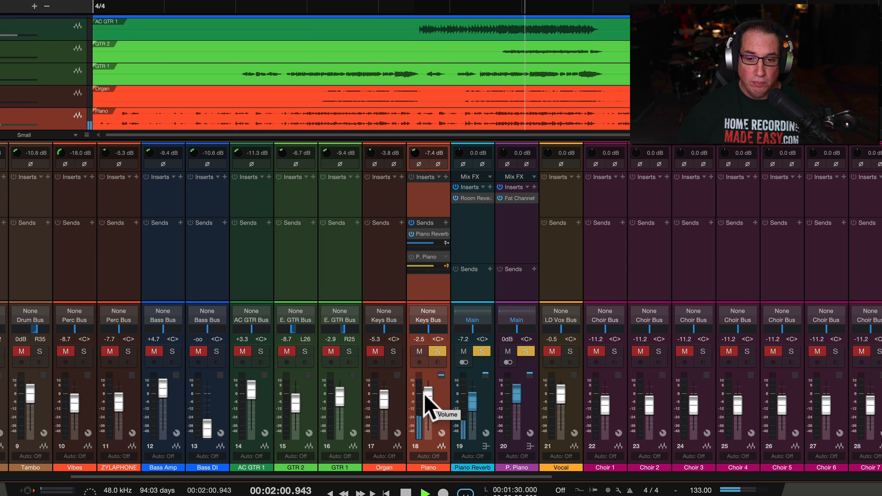
pyautogui.moveTo(422, 394); pyautogui.dragTo(428, 419)
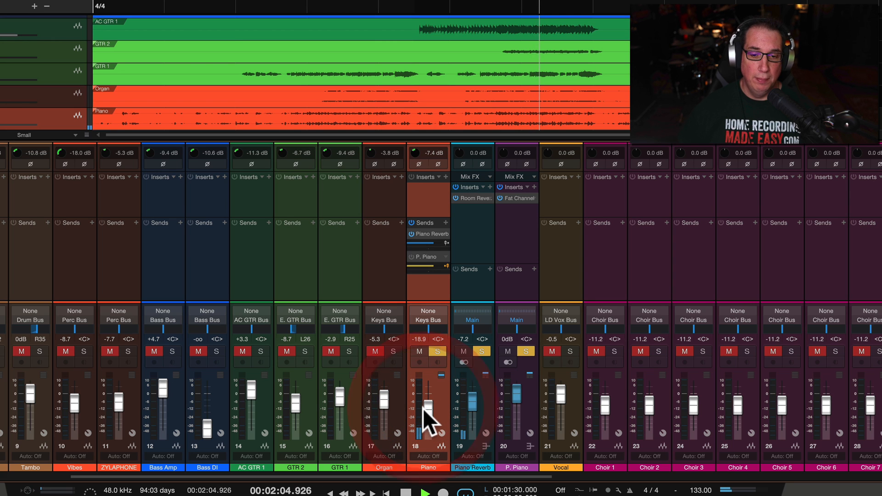
pyautogui.moveTo(428, 419); pyautogui.dragTo(428, 397)
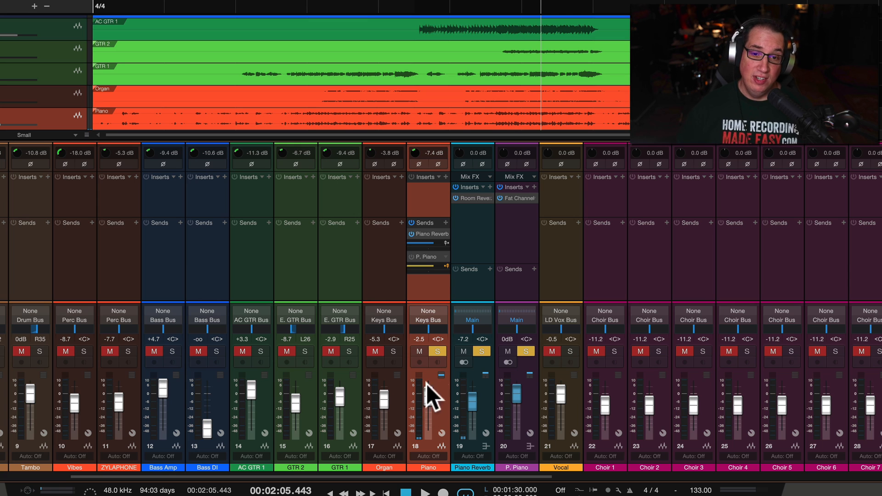
pyautogui.moveTo(464, 276)
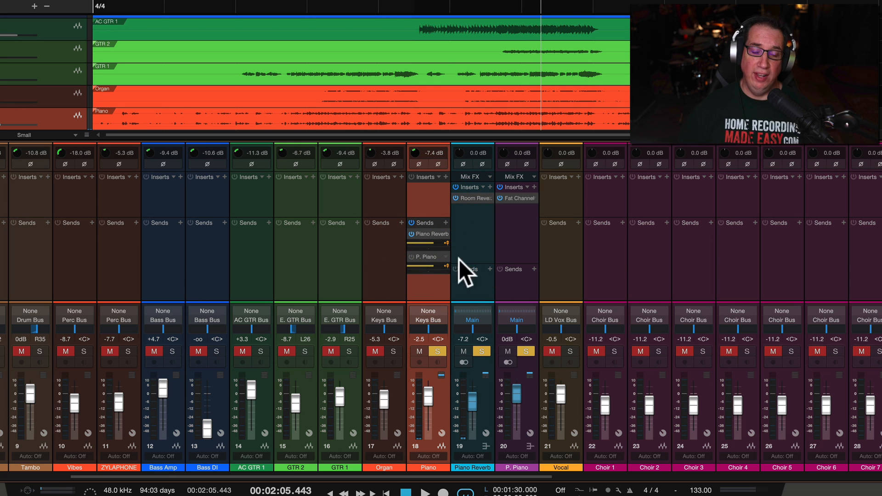
pyautogui.moveTo(453, 265)
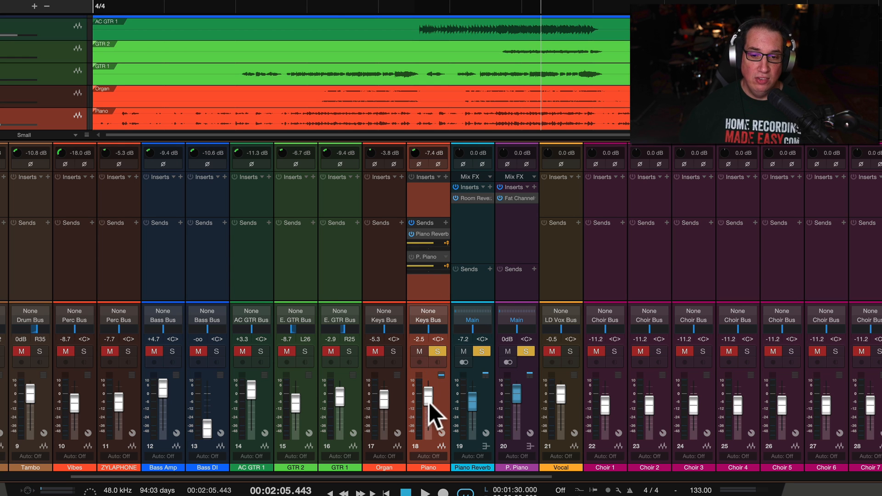
# - Ride the piano fader down and up, then silence the piano channel completely
pyautogui.moveTo(428, 400); pyautogui.dragTo(427, 419)
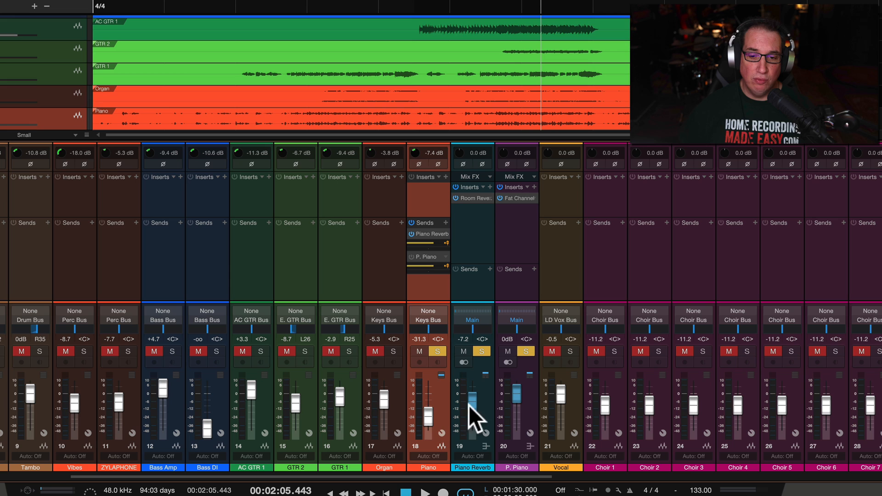
pyautogui.moveTo(430, 419); pyautogui.dragTo(430, 405)
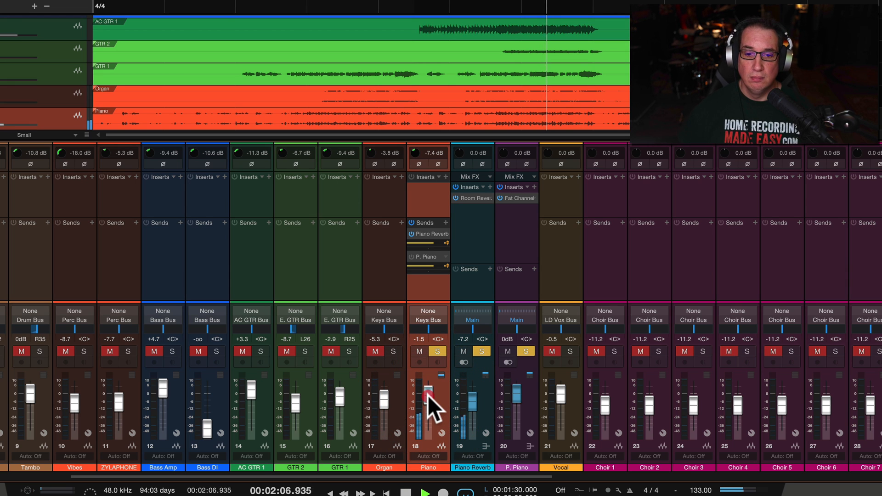
pyautogui.moveTo(429, 397); pyautogui.dragTo(430, 411)
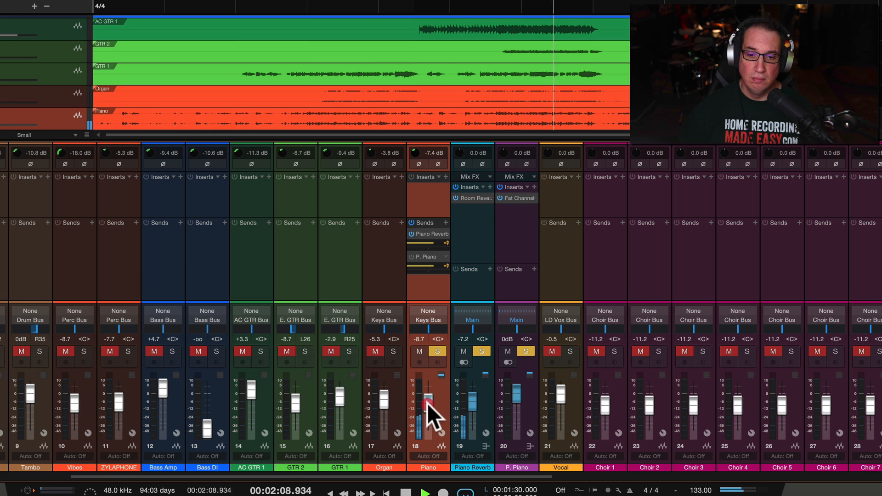
pyautogui.moveTo(427, 400); pyautogui.dragTo(427, 419)
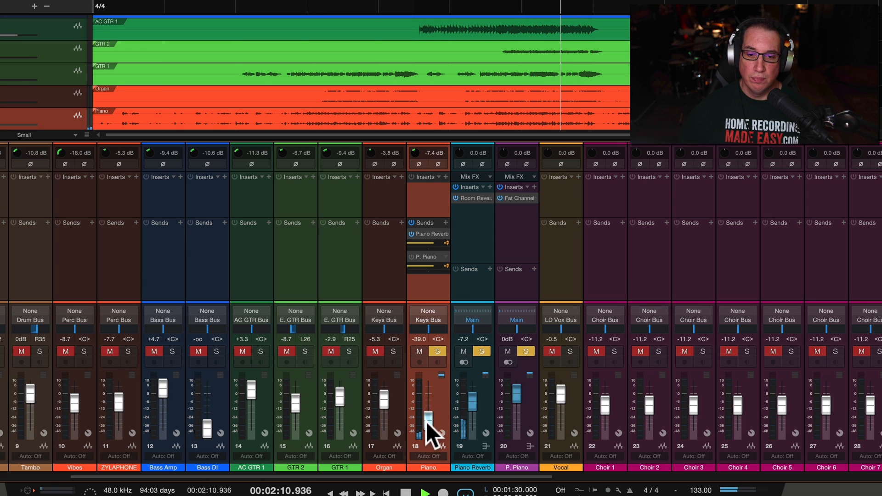
pyautogui.moveTo(429, 416); pyautogui.dragTo(441, 442)
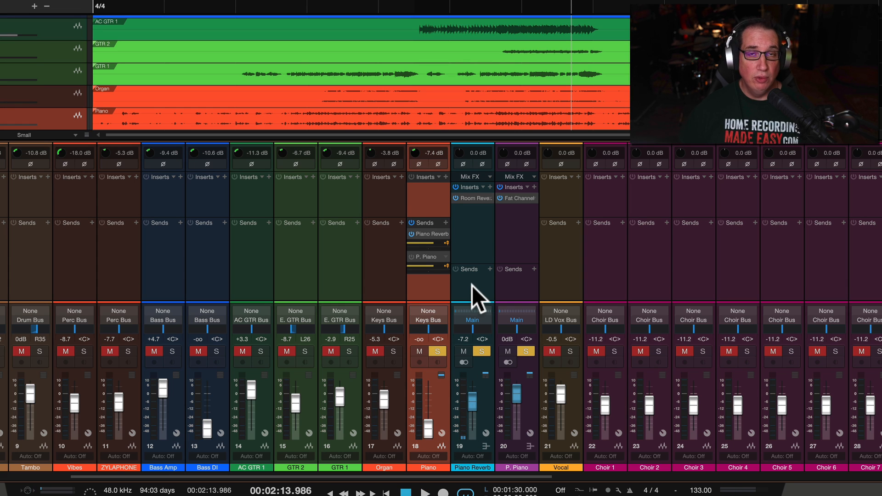
pyautogui.moveTo(411, 270)
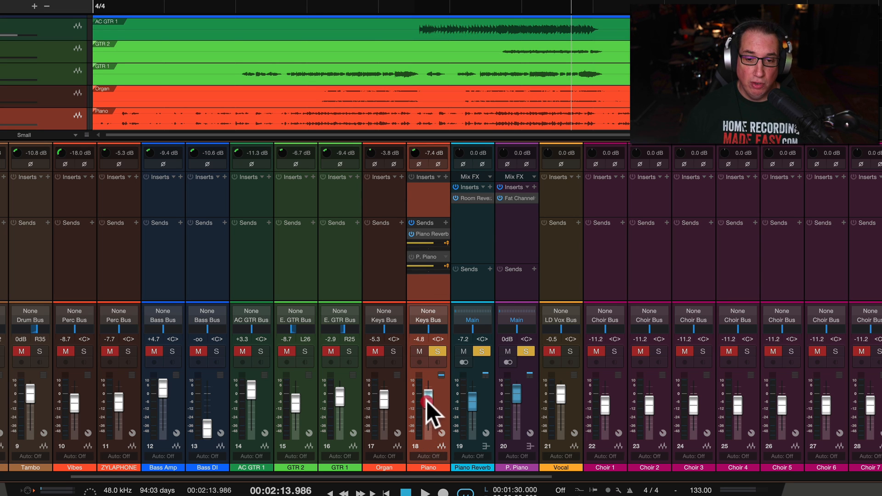
# - Bring the piano channel back and settle it around -7 dB, sends unchanged
pyautogui.moveTo(429, 405); pyautogui.dragTo(429, 395)
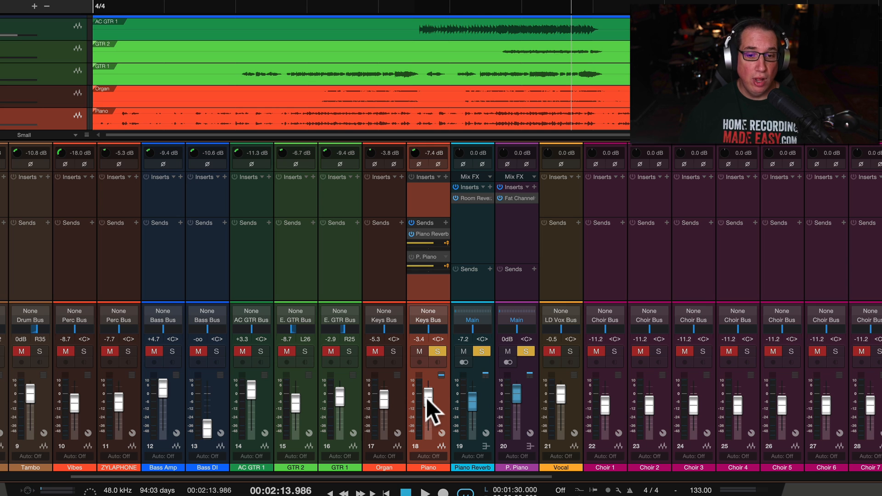
pyautogui.moveTo(427, 394); pyautogui.dragTo(427, 399)
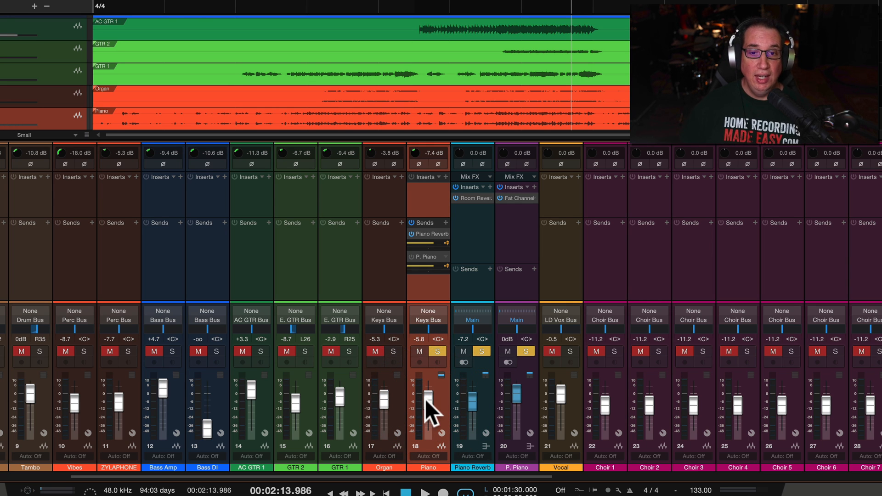
pyautogui.moveTo(453, 408)
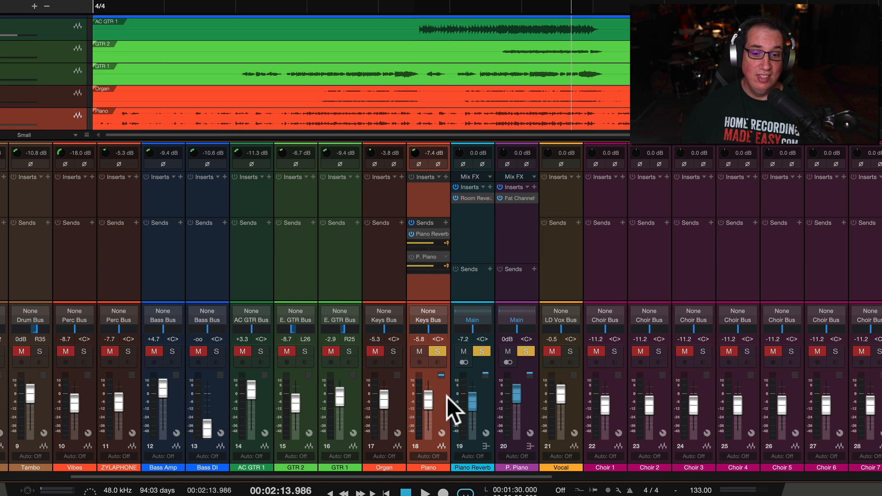
pyautogui.moveTo(484, 405)
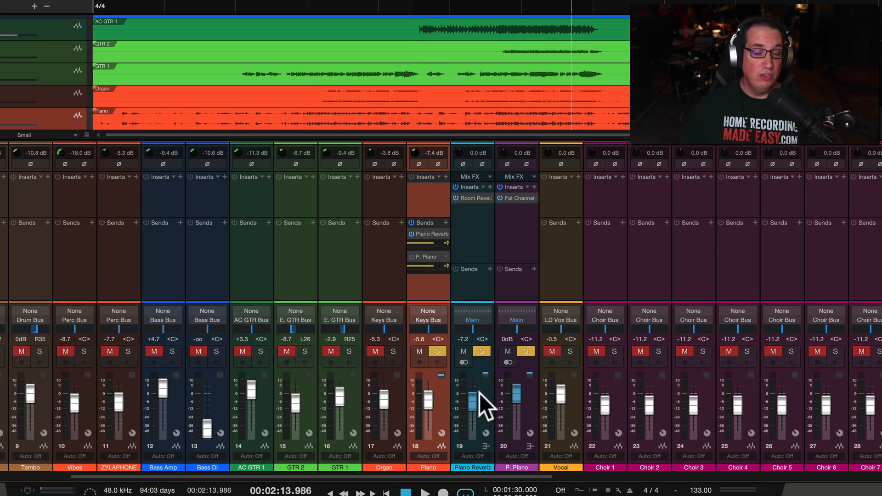
pyautogui.moveTo(445, 419)
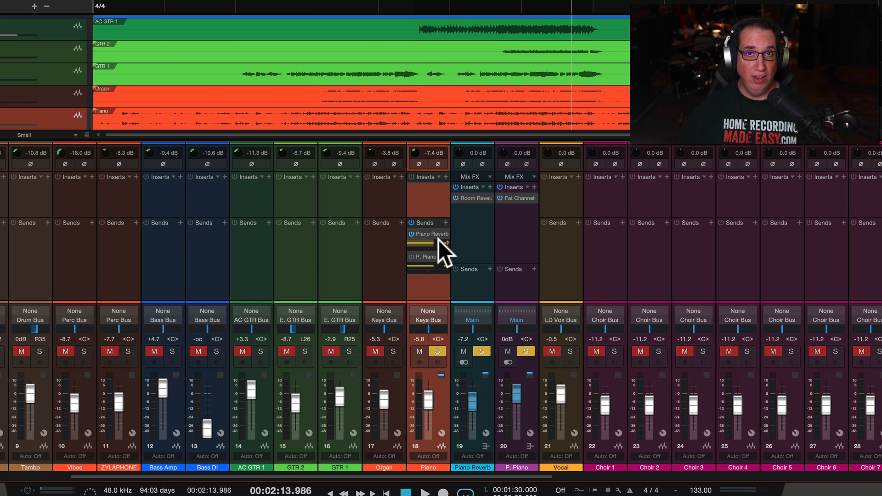
pyautogui.moveTo(421, 382)
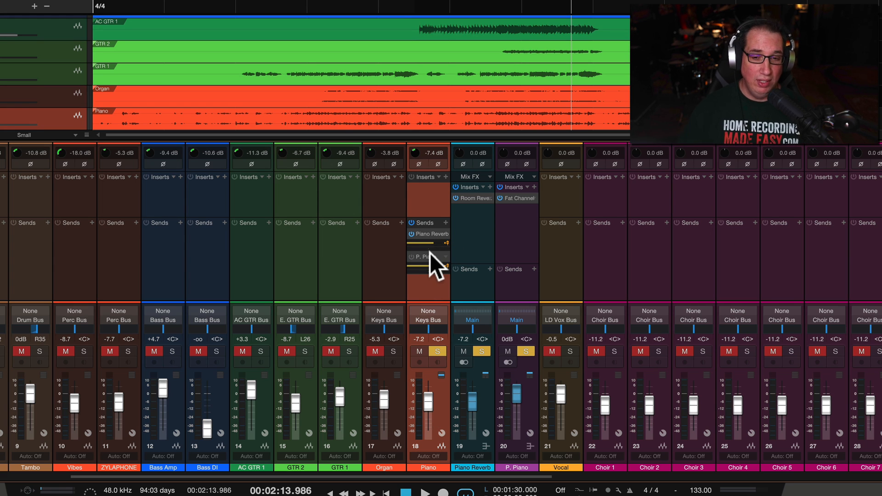
# - Pull the Piano fader far down and lower the Piano Reverb bus to -16.0 dB
pyautogui.moveTo(426, 389); pyautogui.dragTo(426, 405)
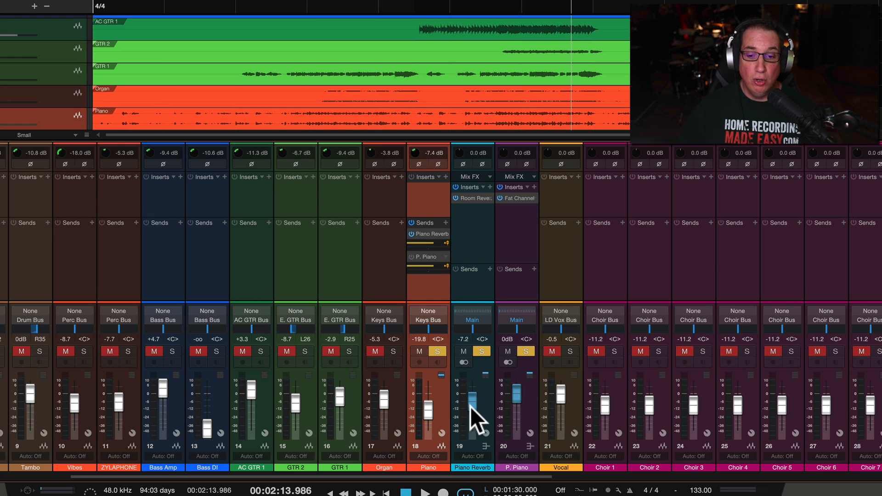
pyautogui.moveTo(471, 411); pyautogui.dragTo(471, 400)
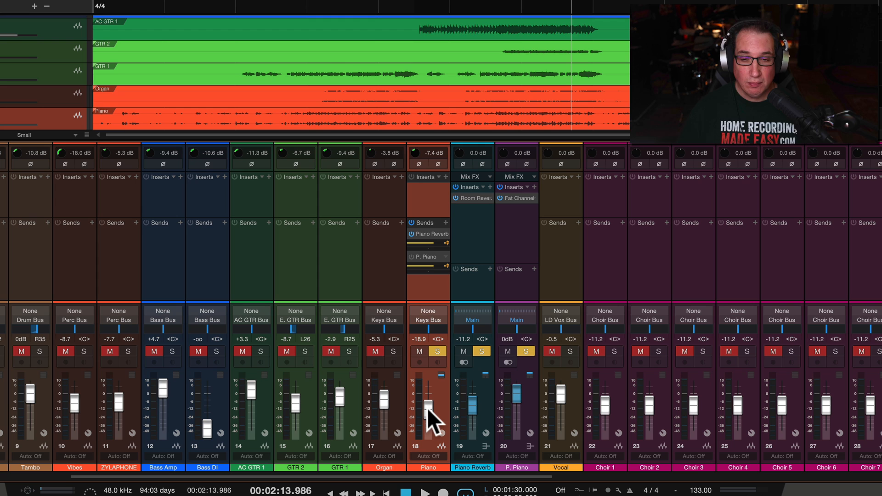
pyautogui.moveTo(445, 276)
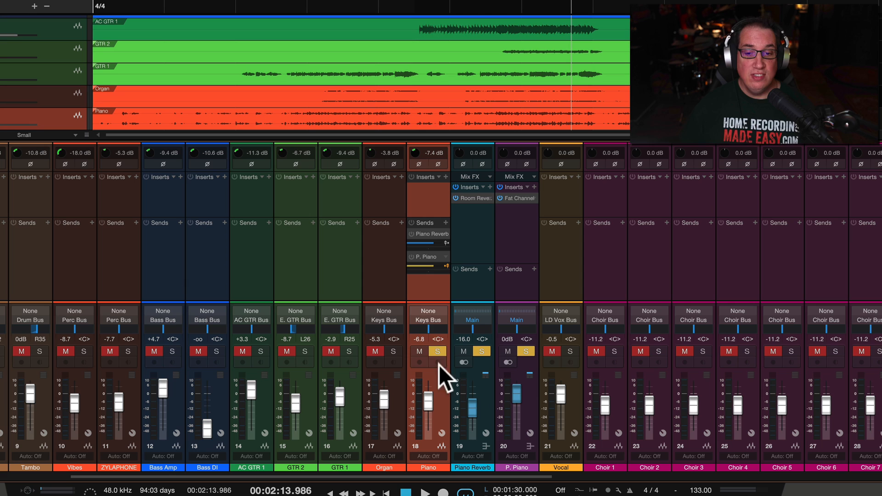
pyautogui.moveTo(529, 310)
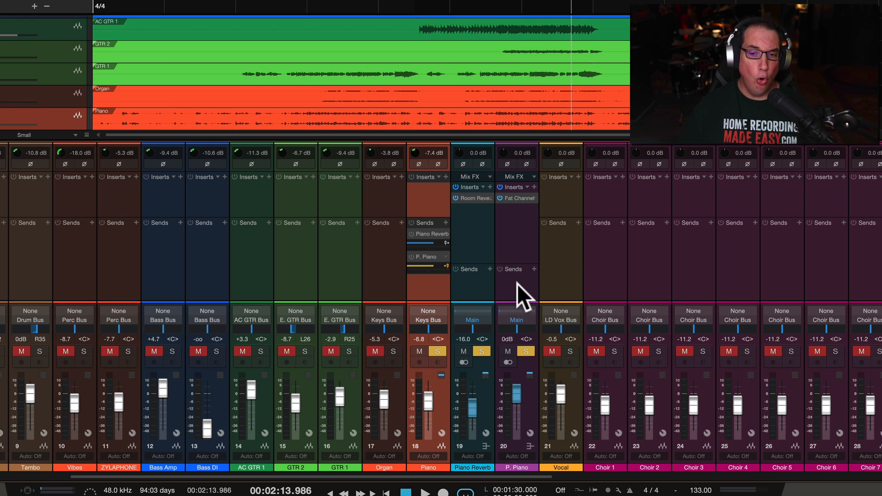
# - Select the P. Piano channel, start playback and pull the Piano fader down to -oo
pyautogui.click(516, 312)
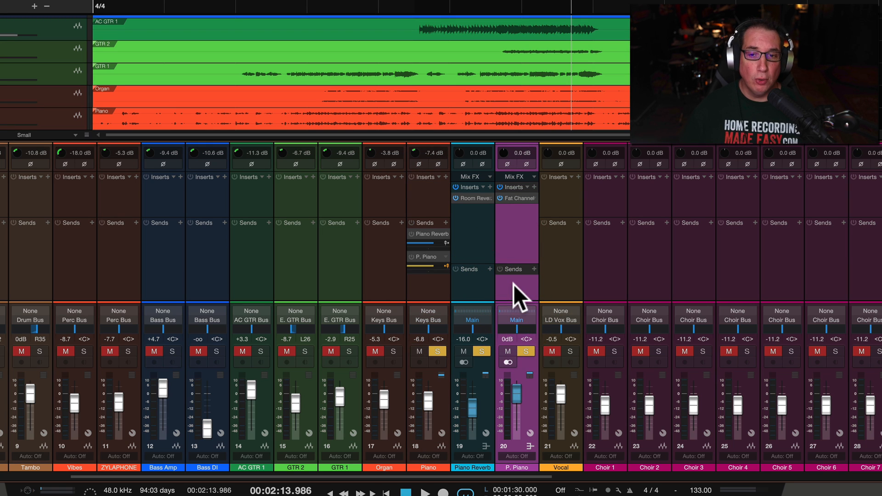
pyautogui.moveTo(520, 477)
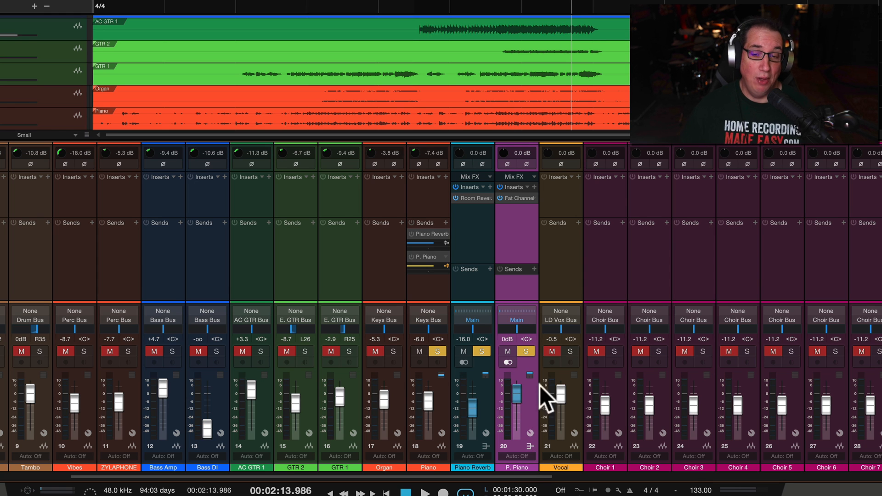
pyautogui.click(519, 197)
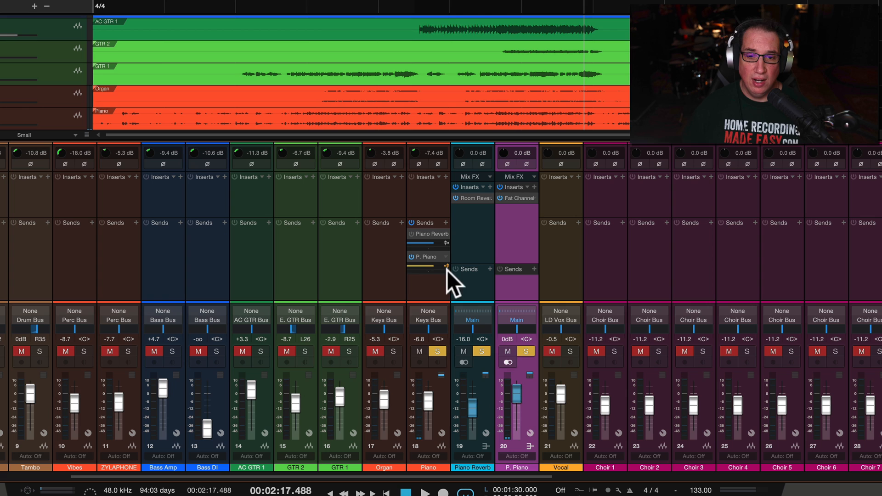
pyautogui.moveTo(518, 408)
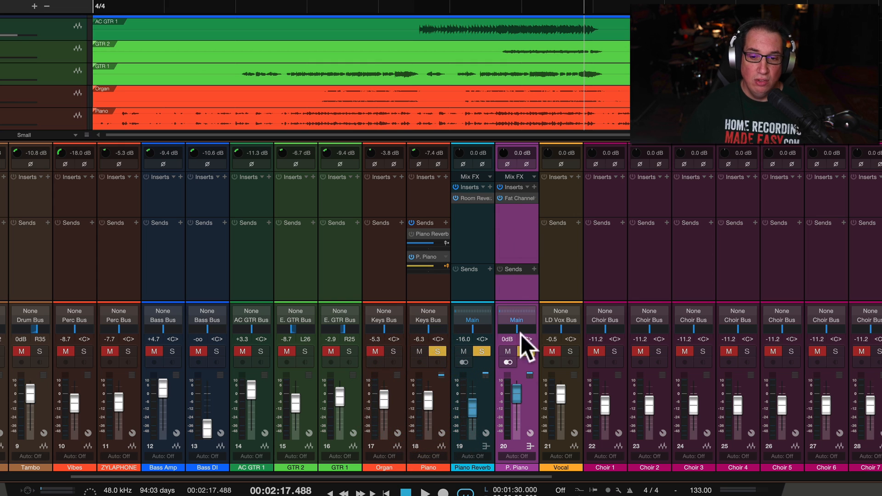
pyautogui.moveTo(522, 400)
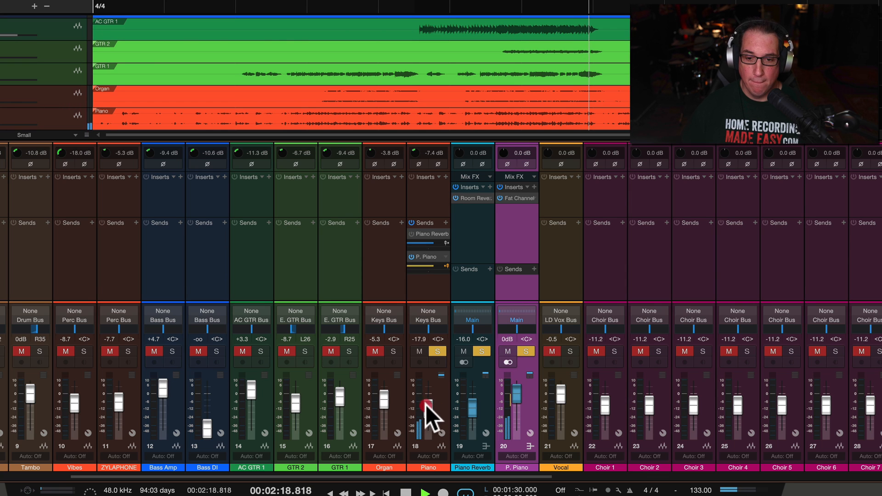
pyautogui.moveTo(426, 405); pyautogui.dragTo(426, 435)
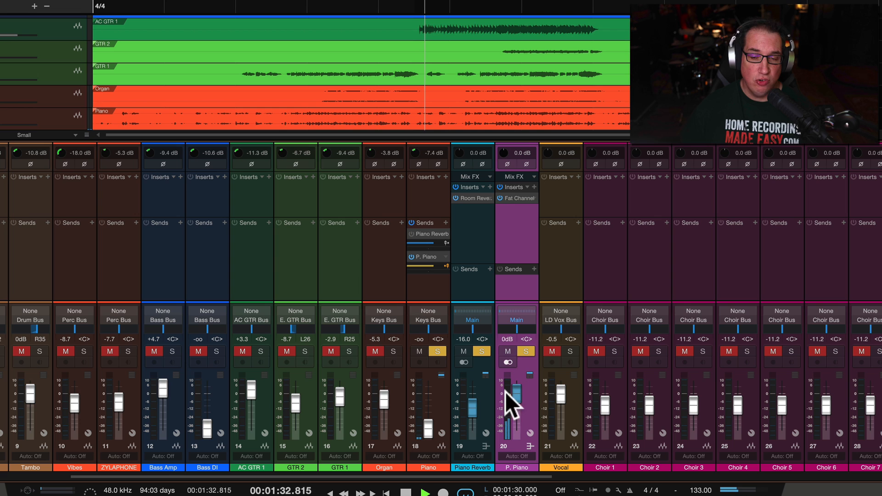
# - Inspect the Fat Channel compressor on the P. Piano channel and close it
pyautogui.click(515, 198)
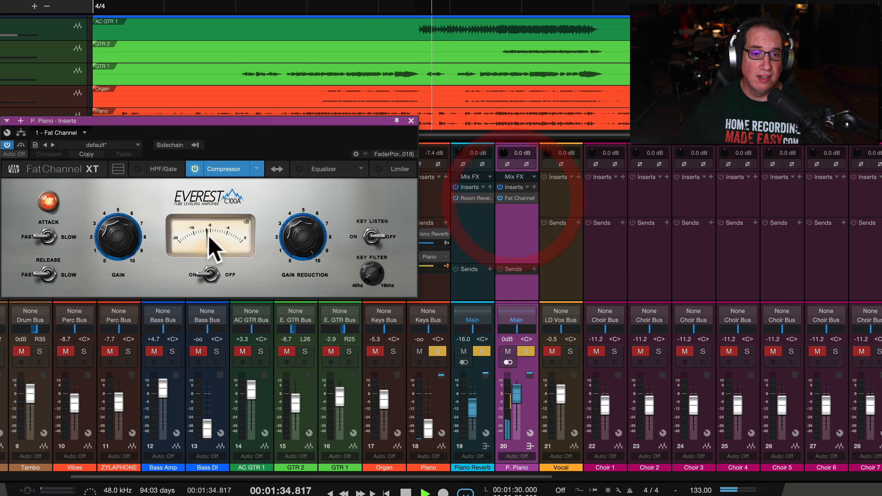
pyautogui.click(411, 121)
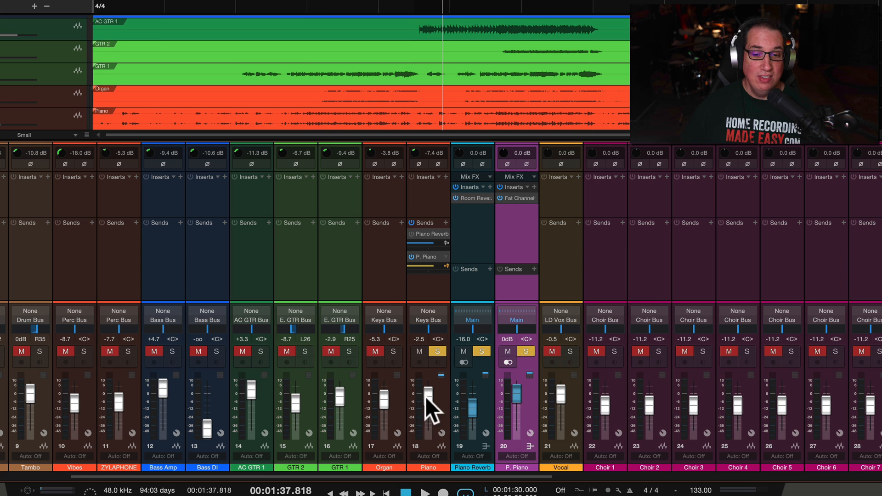
# - Set the Piano channel near -1.5 dB and blend the compressed P. Piano in at -11.2 dB
pyautogui.moveTo(515, 388); pyautogui.dragTo(515, 439)
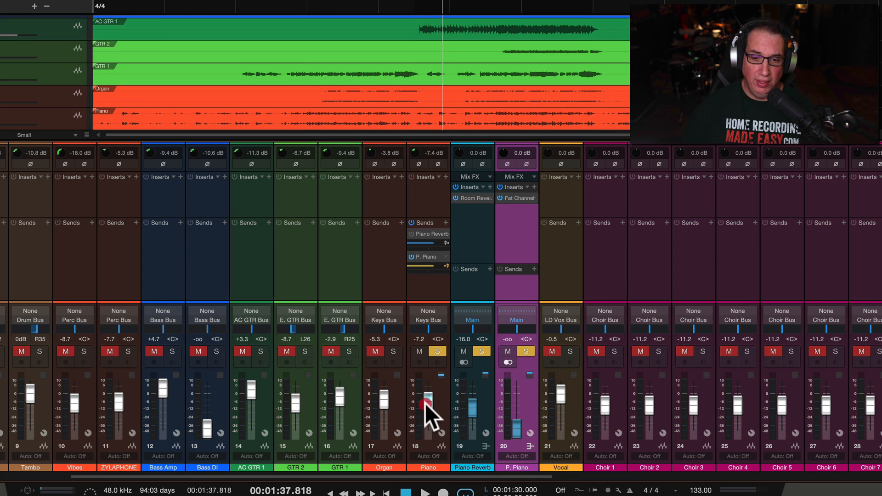
pyautogui.moveTo(433, 410); pyautogui.dragTo(512, 424)
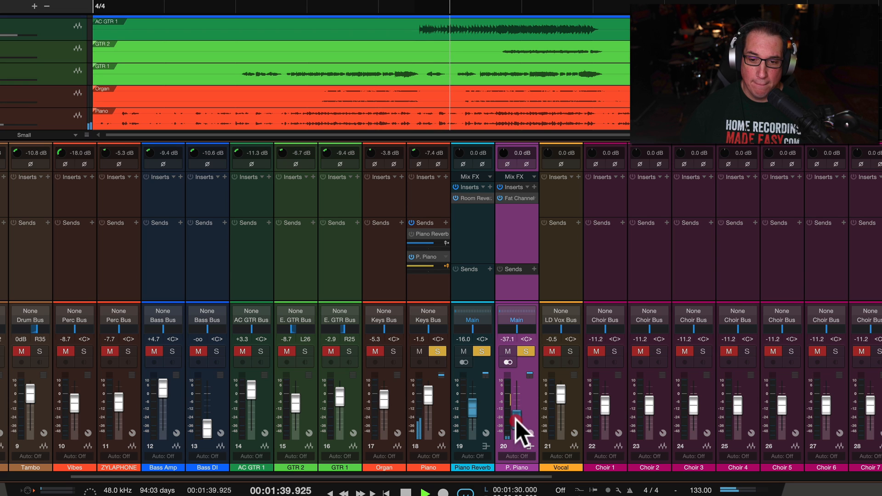
pyautogui.moveTo(513, 424); pyautogui.dragTo(512, 403)
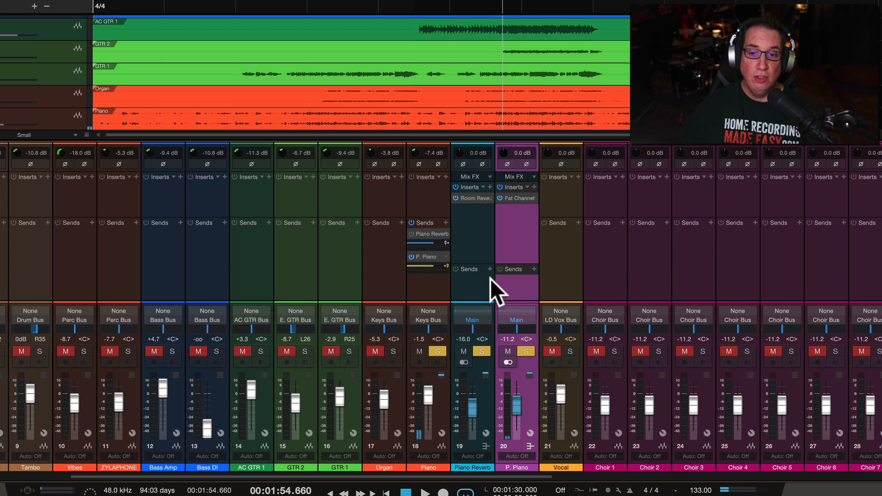
pyautogui.moveTo(534, 402)
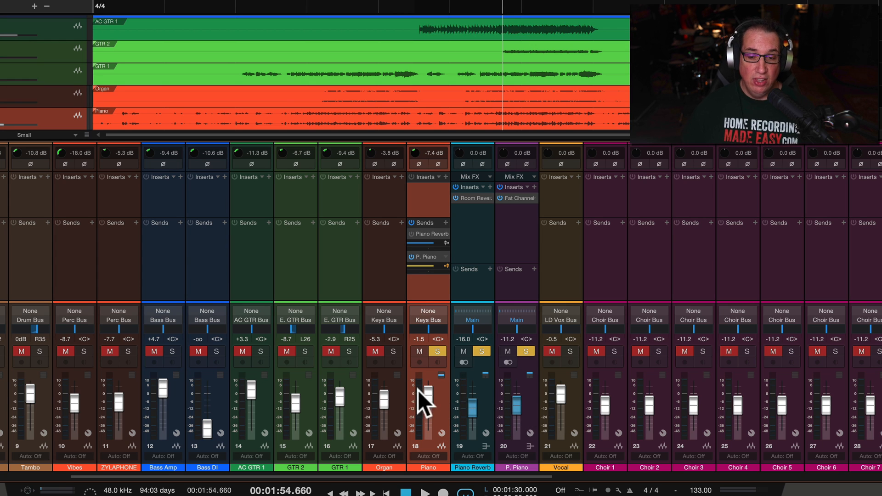
# - Lower the Piano channel to about -12 dB and set P. Piano to -30.3 dB
pyautogui.moveTo(429, 400); pyautogui.dragTo(429, 411)
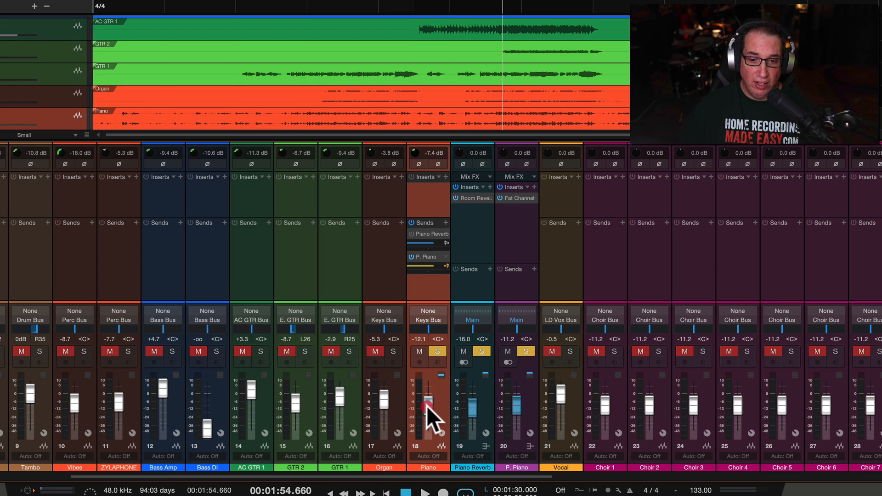
pyautogui.moveTo(428, 411); pyautogui.dragTo(517, 405)
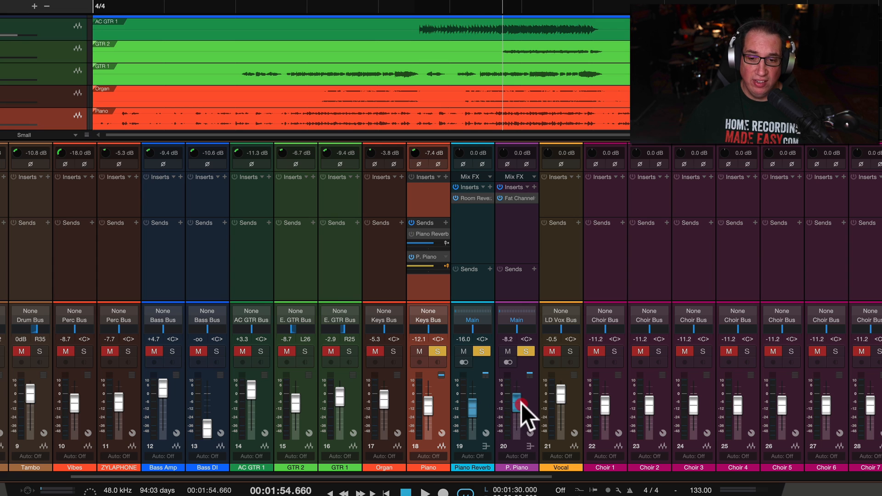
pyautogui.moveTo(516, 405); pyautogui.dragTo(516, 411)
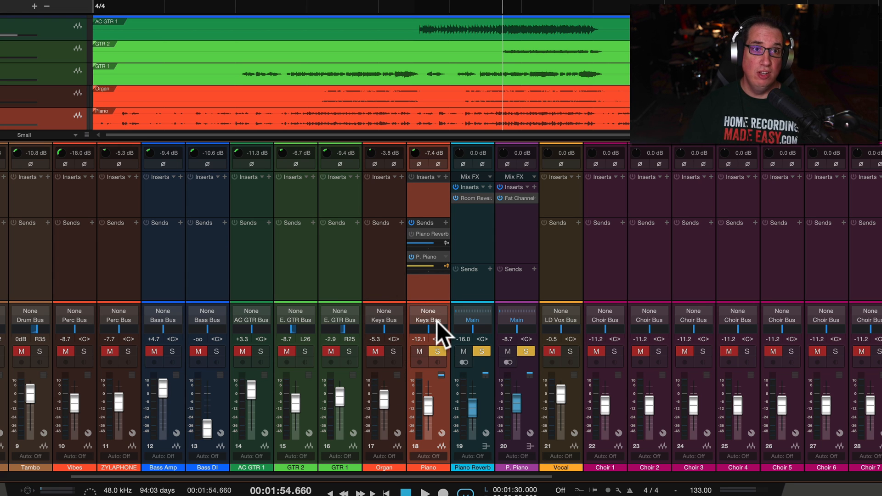
pyautogui.moveTo(527, 406)
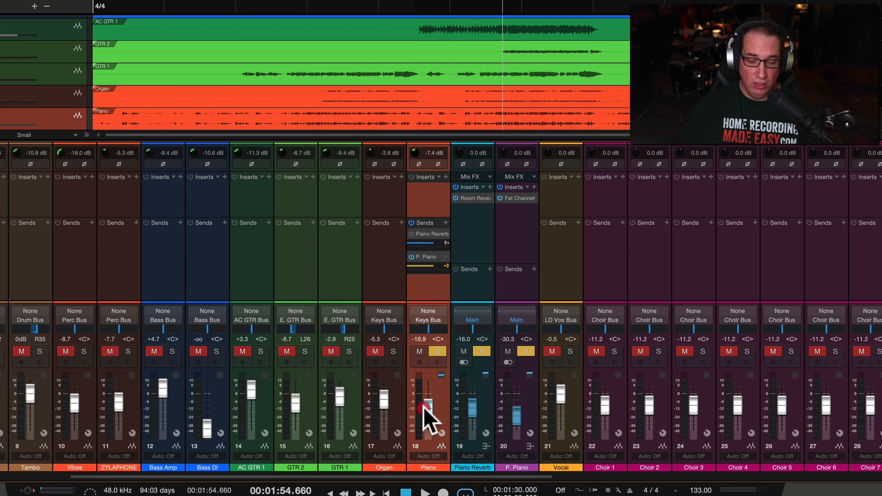
# - Pull the Piano fader down and back up to about -5.8 dB, comparing send response
pyautogui.moveTo(427, 408); pyautogui.dragTo(427, 413)
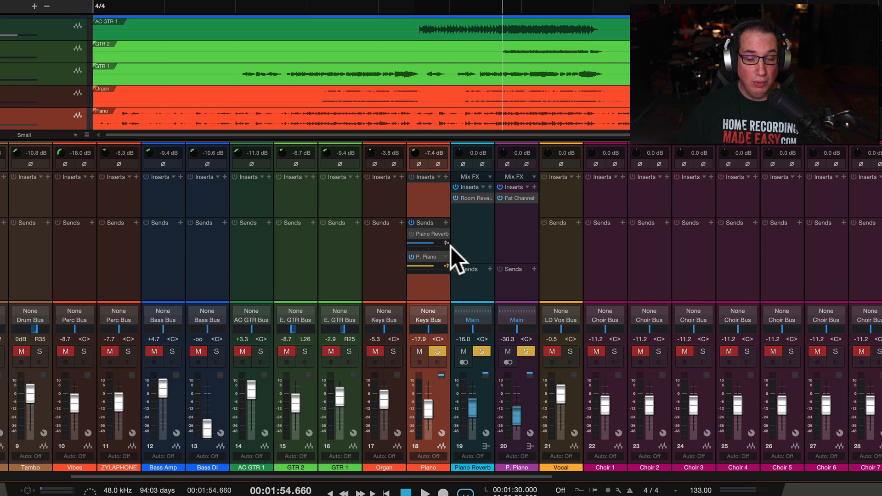
pyautogui.moveTo(427, 428)
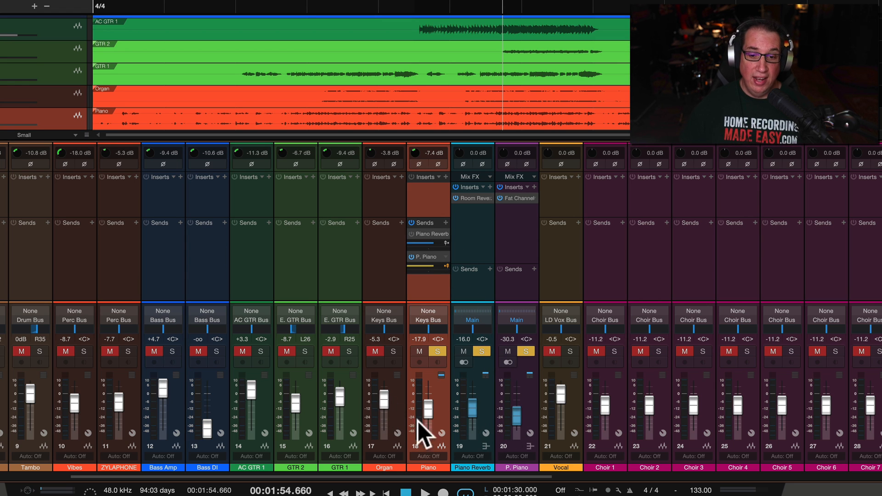
pyautogui.moveTo(430, 417); pyautogui.dragTo(427, 399)
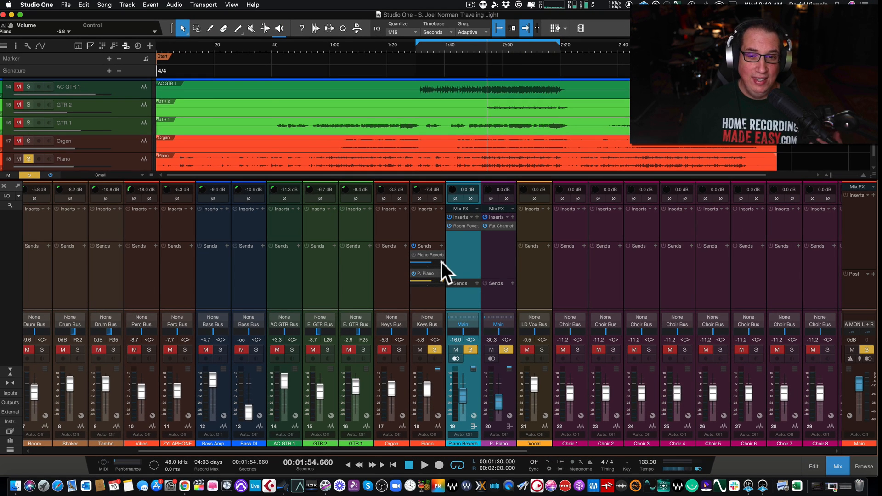
pyautogui.moveTo(446, 270)
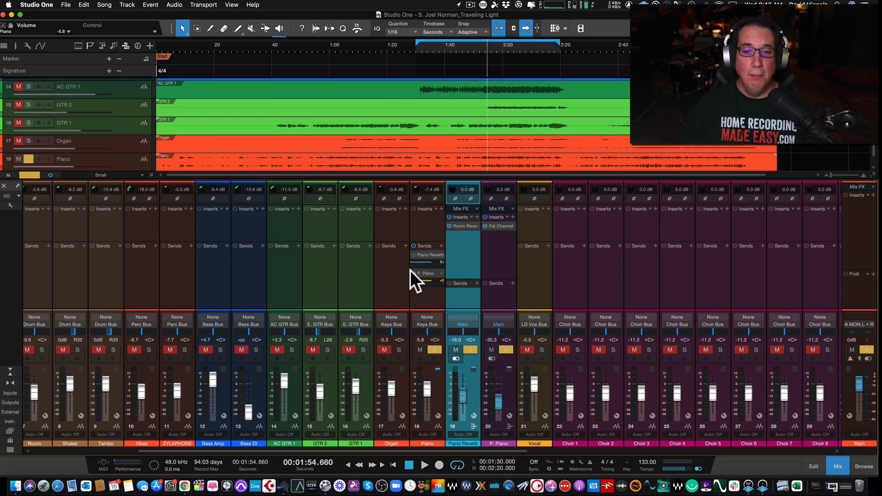
pyautogui.moveTo(392, 290)
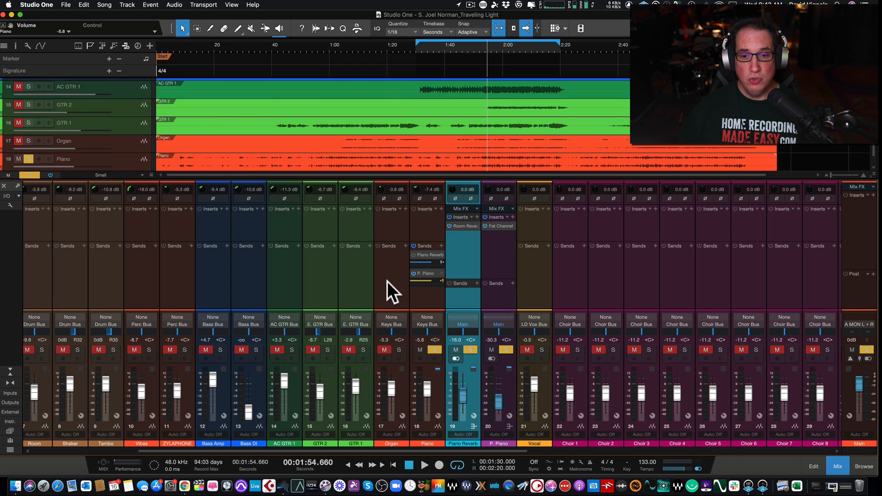